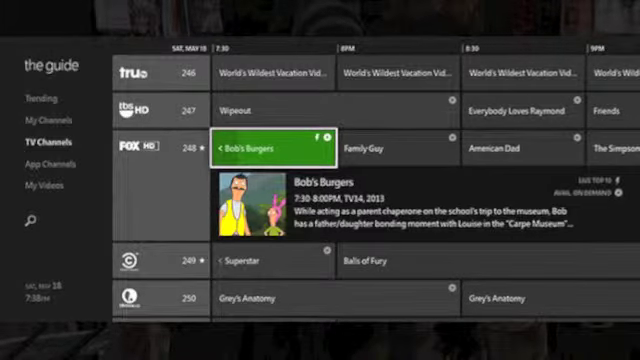
Leave the TV channel listings for Trending shows and Popular Movies on Demand via the sidebar.
left_click(40, 100)
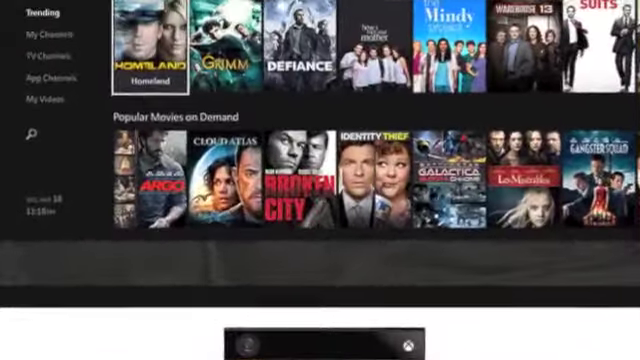